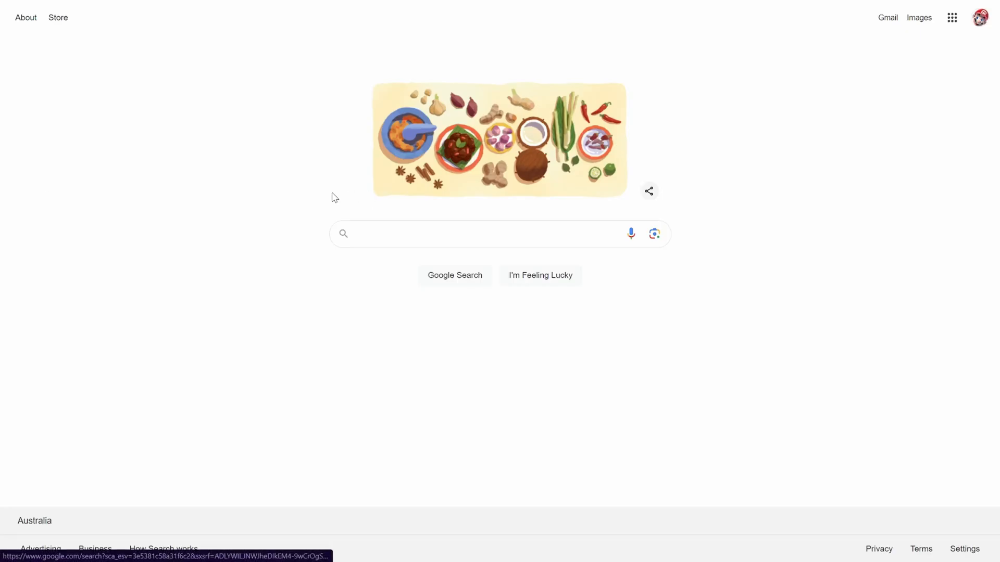
pyautogui.moveTo(252, 167)
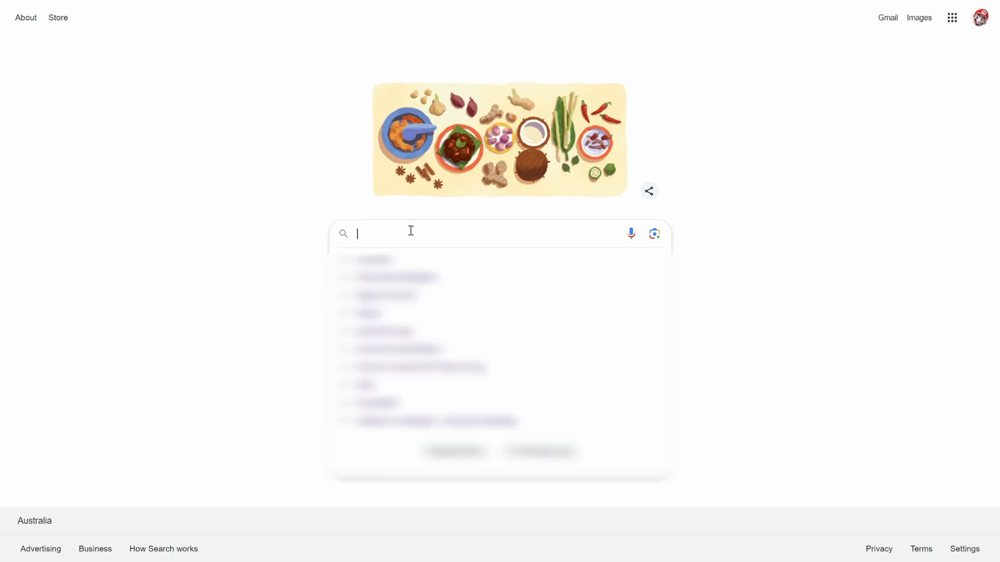
# - Search Google for "pentest gpt" and open the GreyDGL/PentestGPT GitHub result
pyautogui.write('pentest gpt')
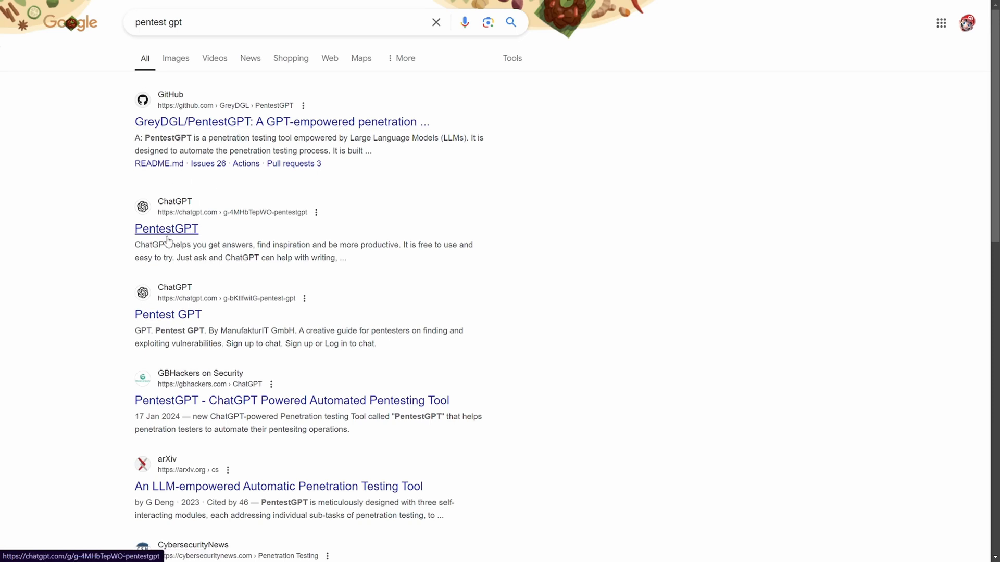
pyautogui.moveTo(182, 243)
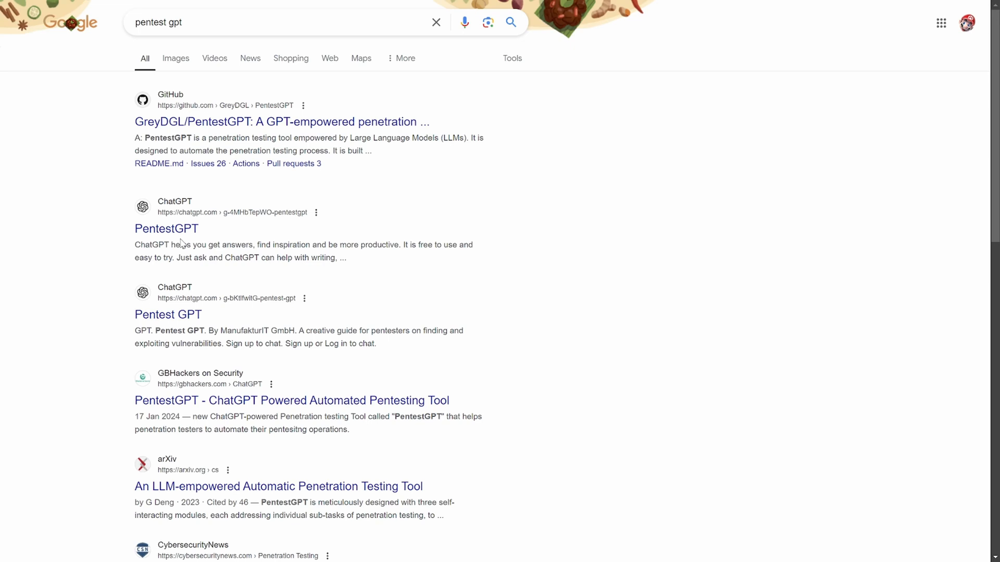
pyautogui.click(280, 122)
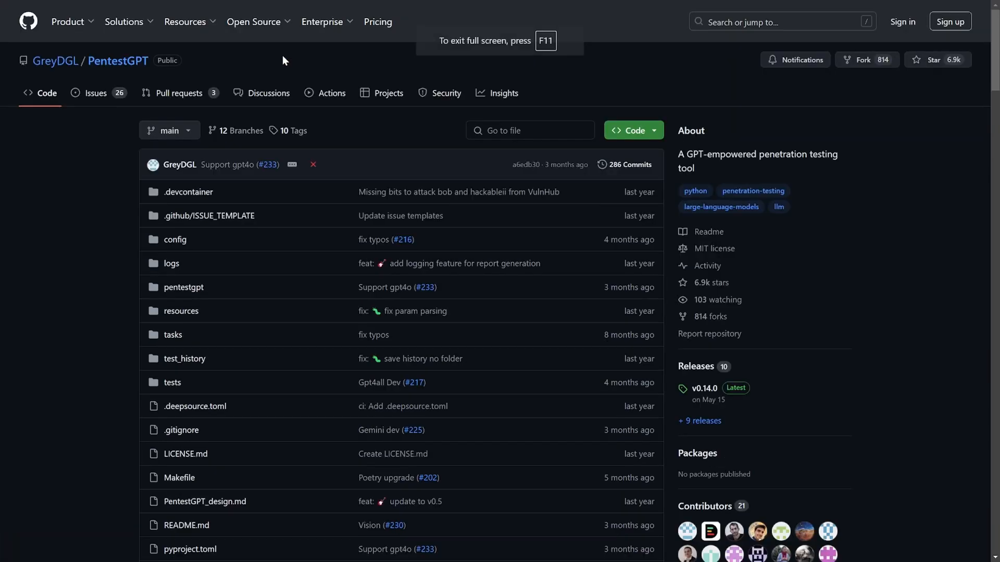
pyautogui.scroll(-3)
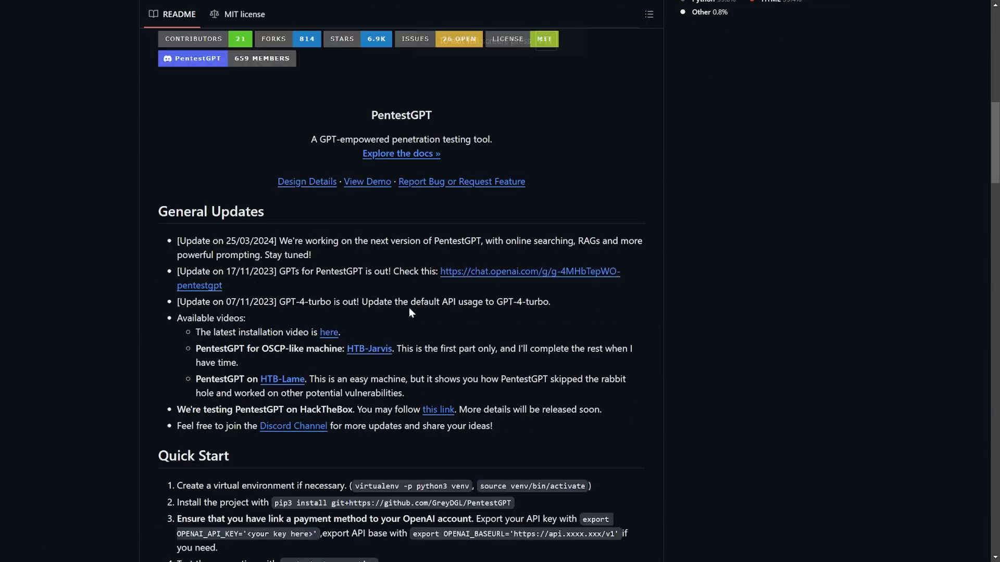
pyautogui.scroll(3)
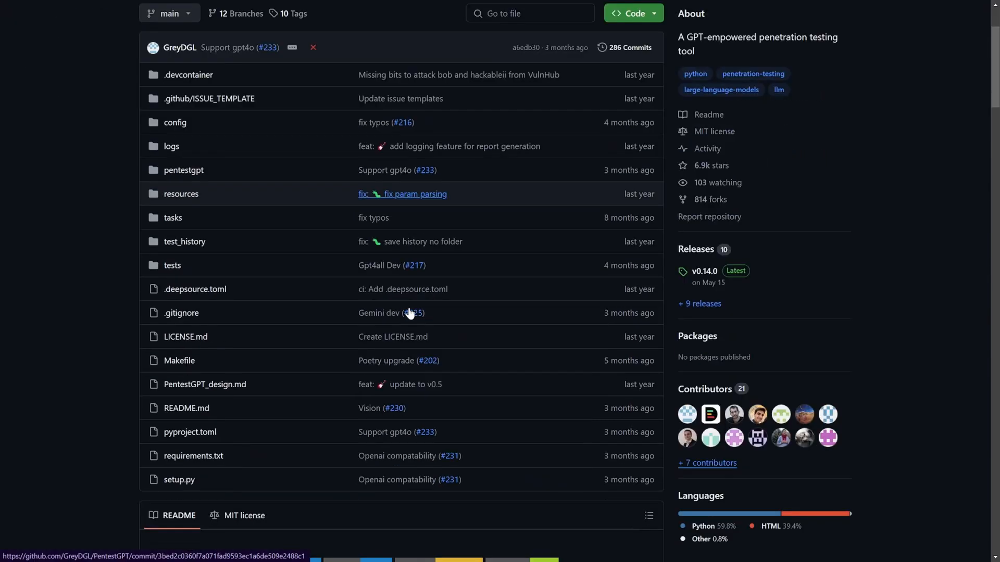
pyautogui.moveTo(633, 277)
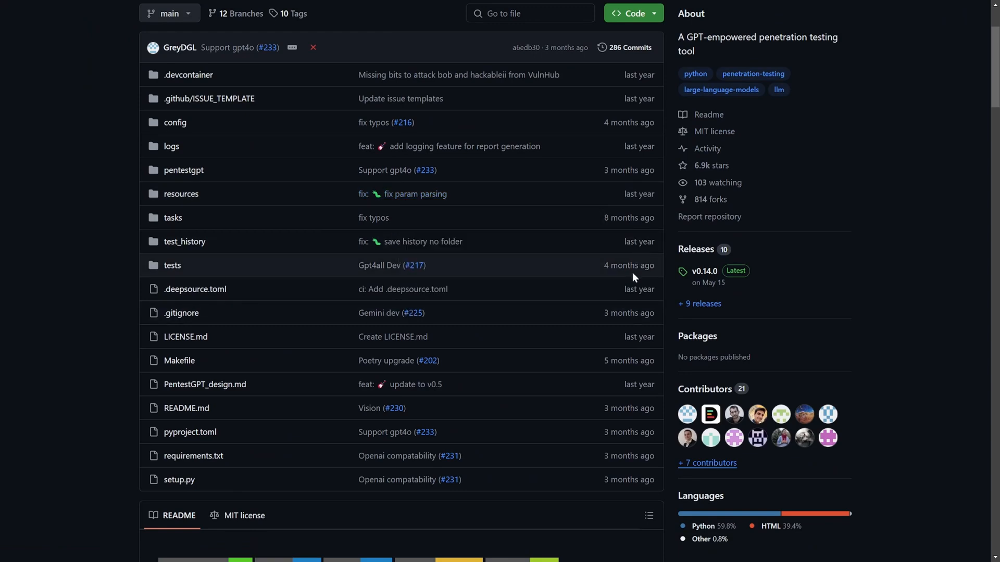
pyautogui.scroll(-3)
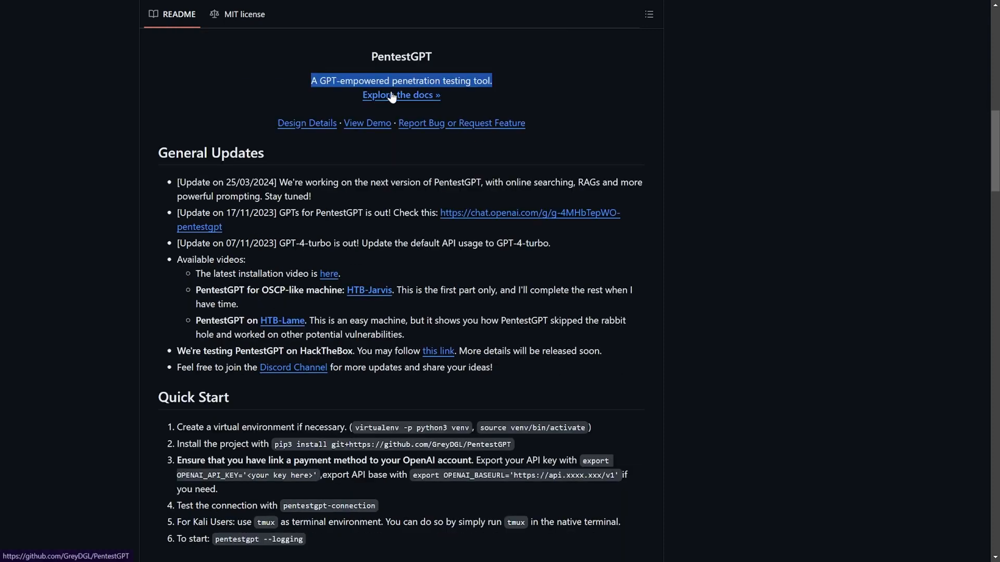
pyautogui.scroll(-3)
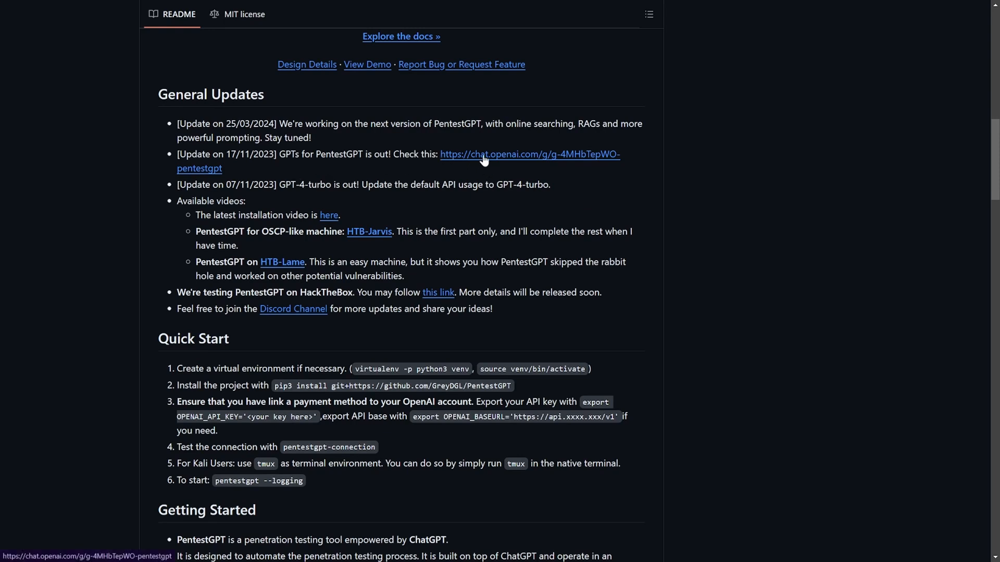
pyautogui.moveTo(536, 164)
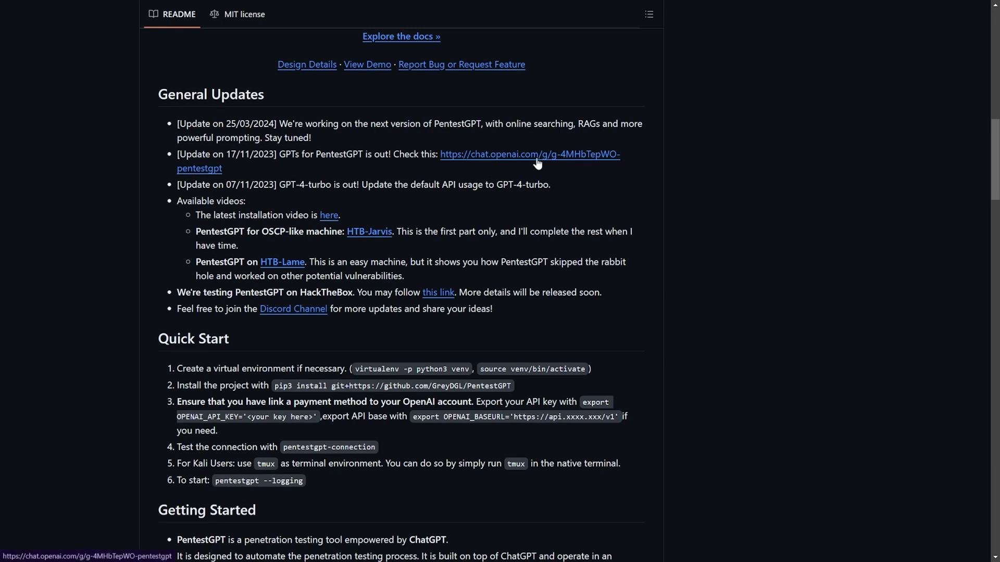
pyautogui.moveTo(425, 253)
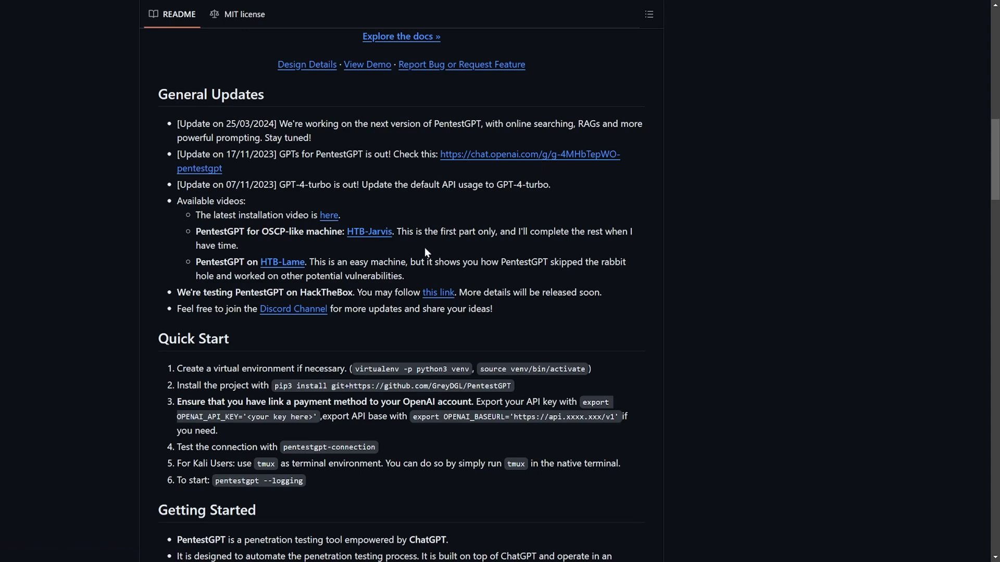
pyautogui.scroll(-3)
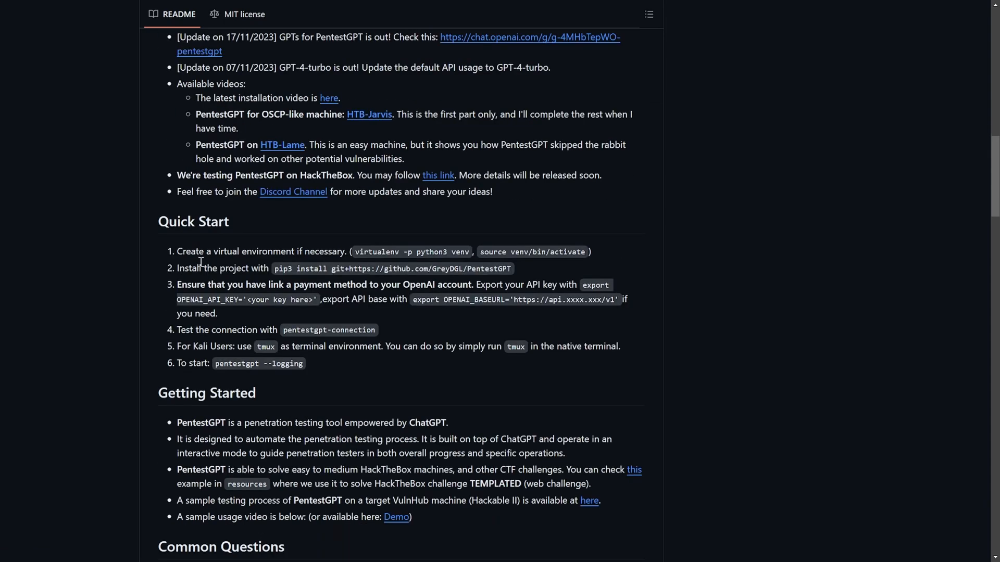
pyautogui.scroll(-3)
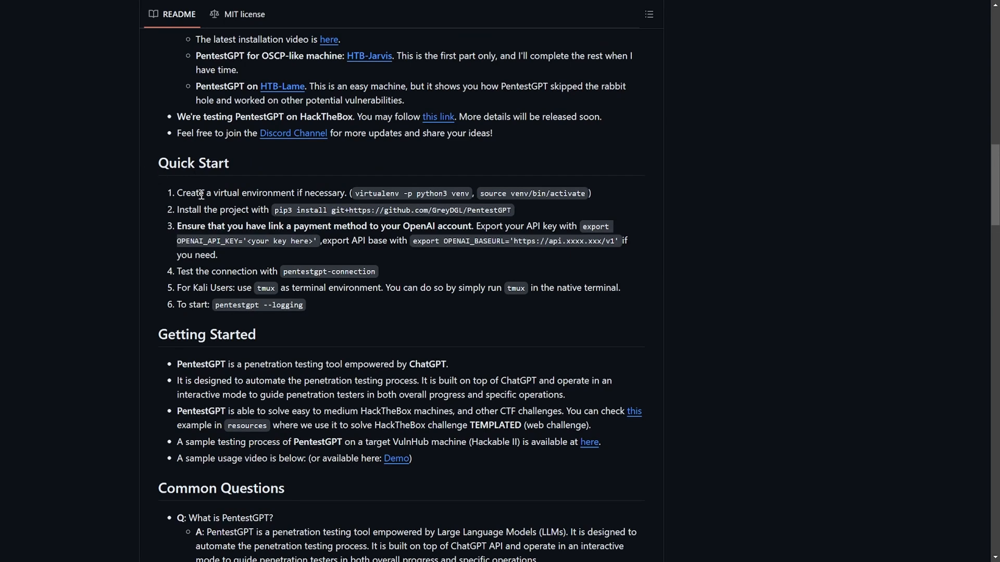
pyautogui.scroll(-3)
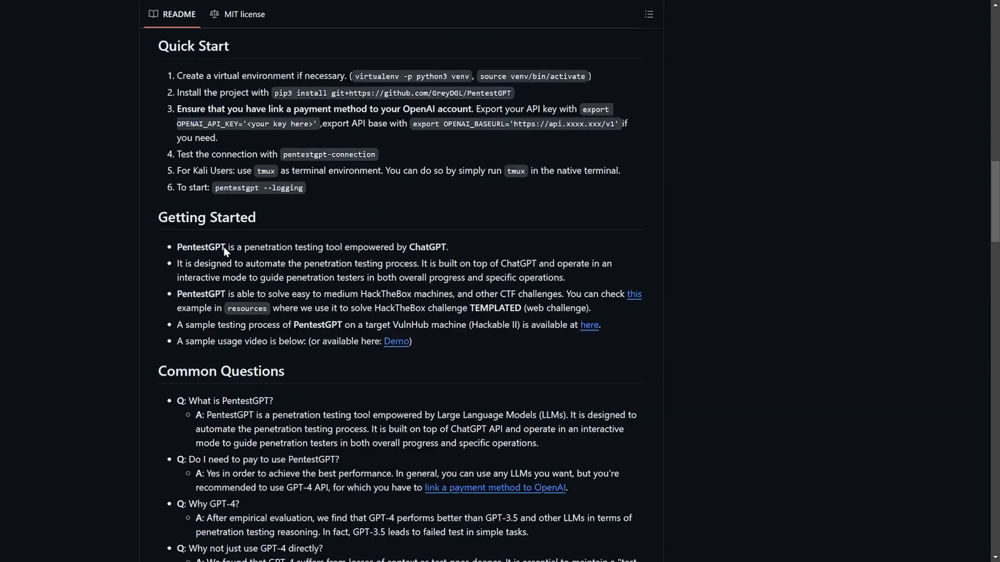
pyautogui.scroll(-3)
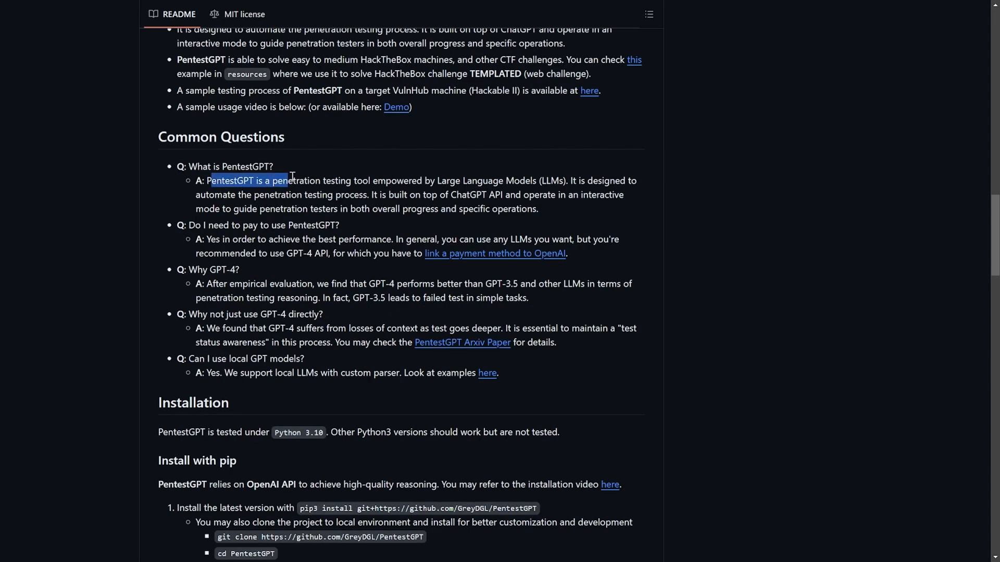
pyautogui.moveTo(288, 180); pyautogui.dragTo(504, 180)
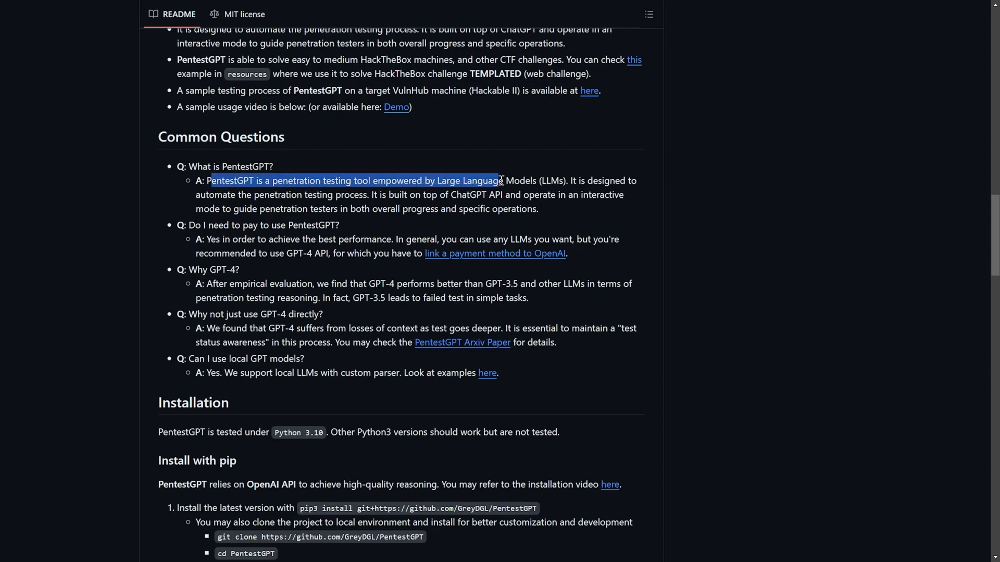
pyautogui.moveTo(501, 180); pyautogui.dragTo(563, 180)
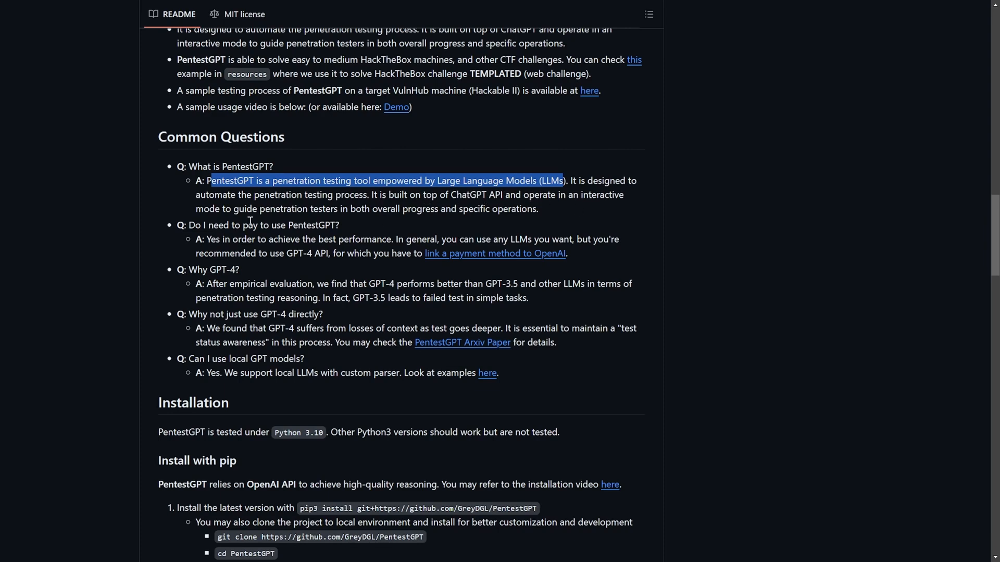
pyautogui.moveTo(234, 221)
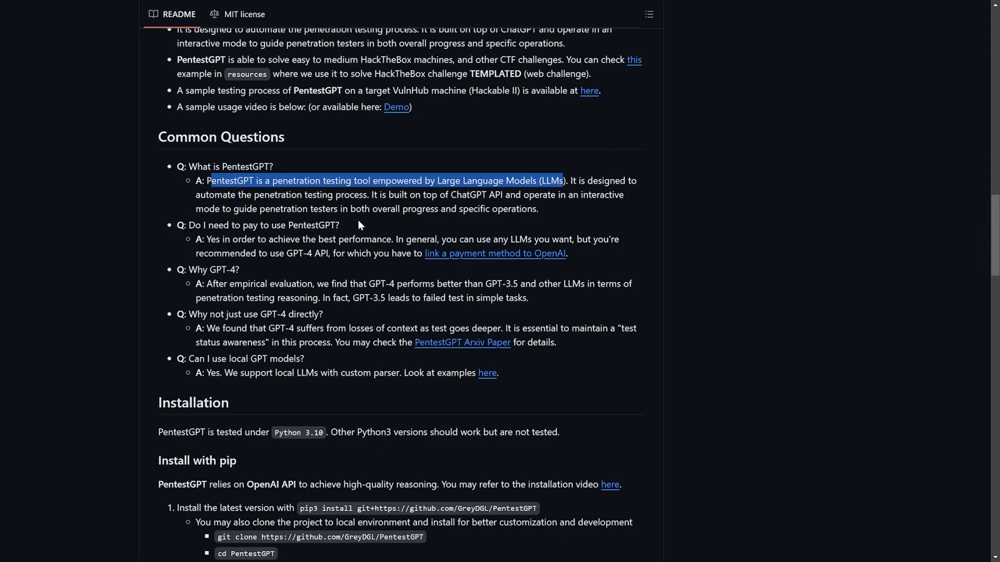
pyautogui.scroll(-3)
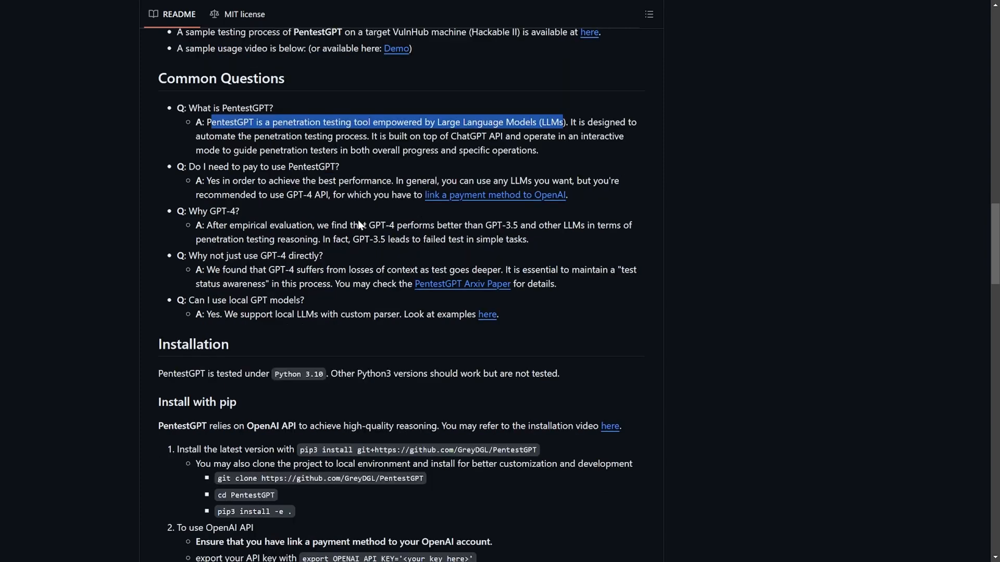
pyautogui.scroll(-3)
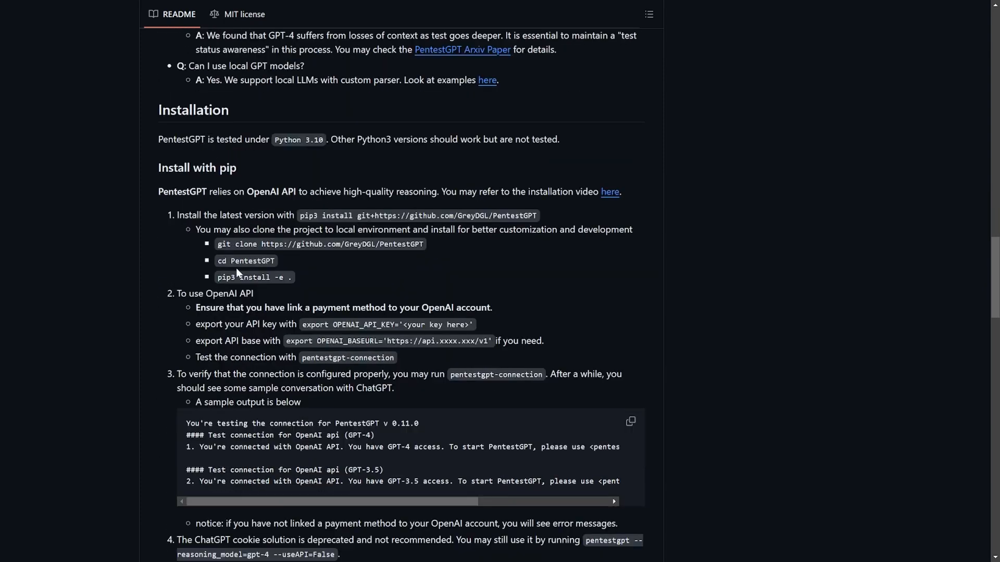
pyautogui.moveTo(231, 185)
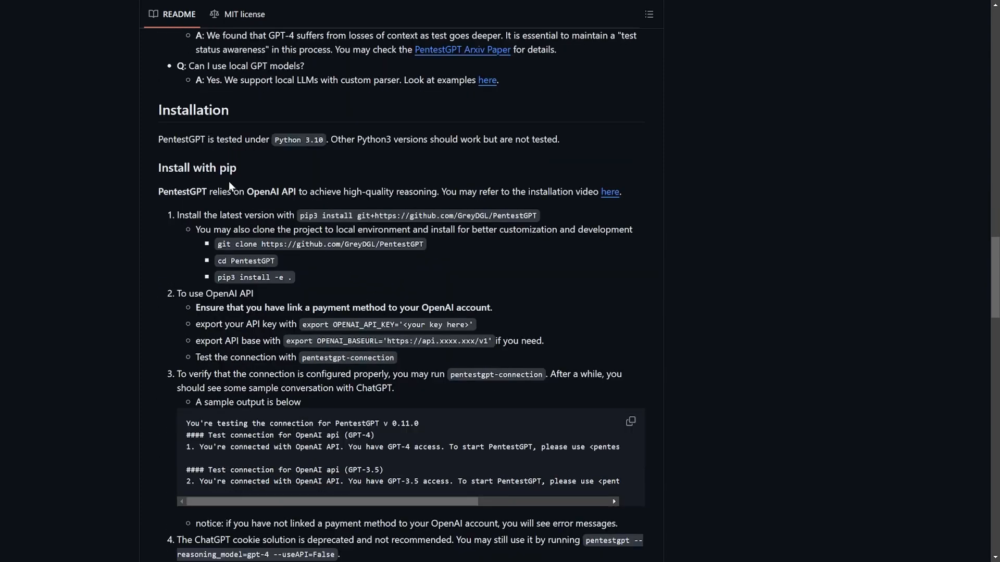
pyautogui.scroll(-3)
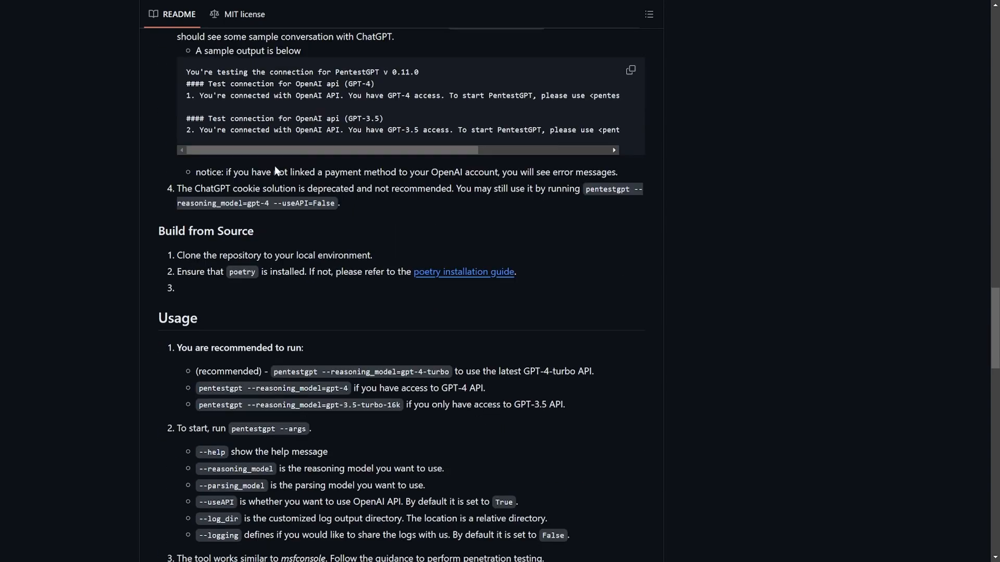
pyautogui.scroll(-3)
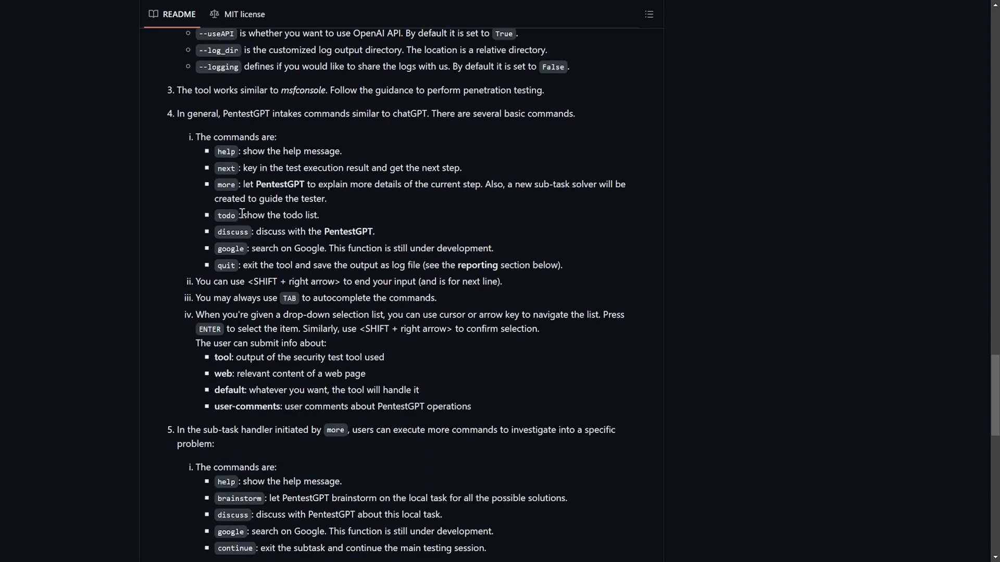
pyautogui.scroll(-3)
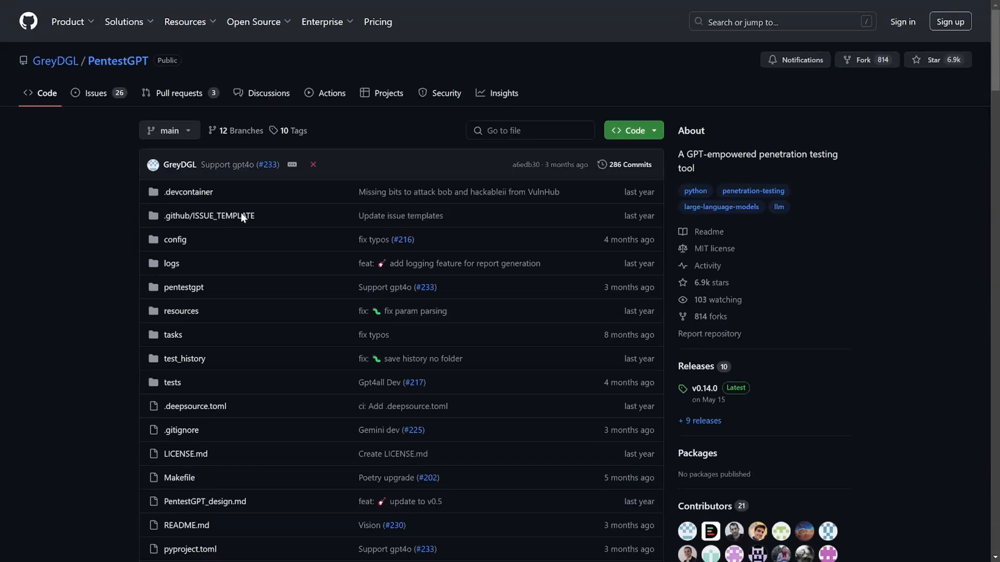
pyautogui.moveTo(358, 127)
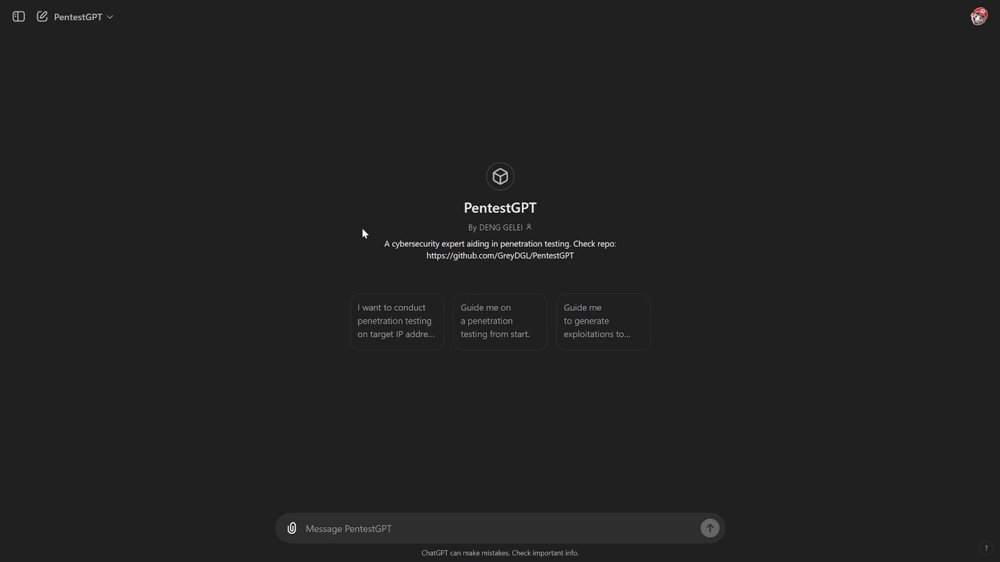
pyautogui.moveTo(365, 248)
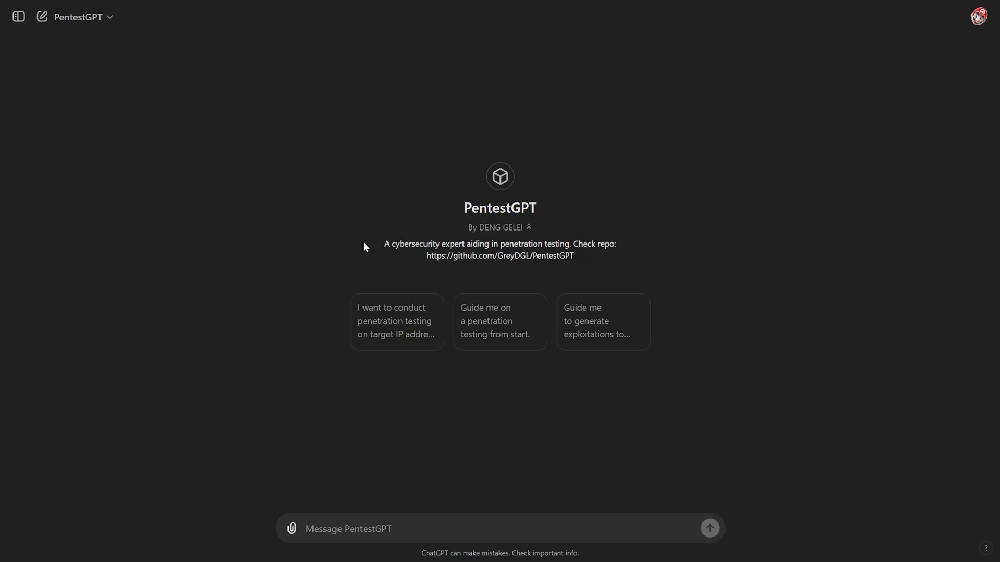
pyautogui.moveTo(425, 351)
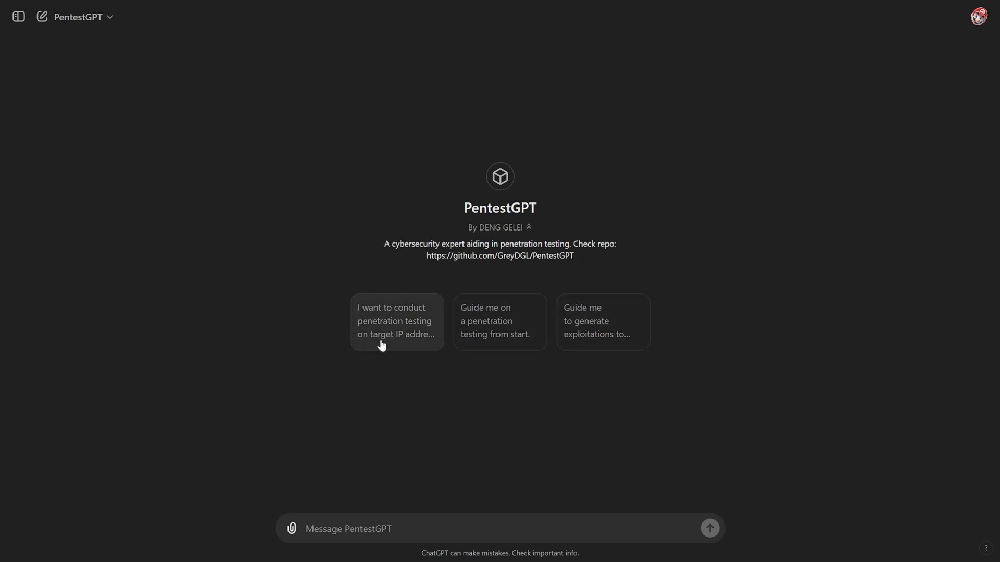
pyautogui.moveTo(416, 349)
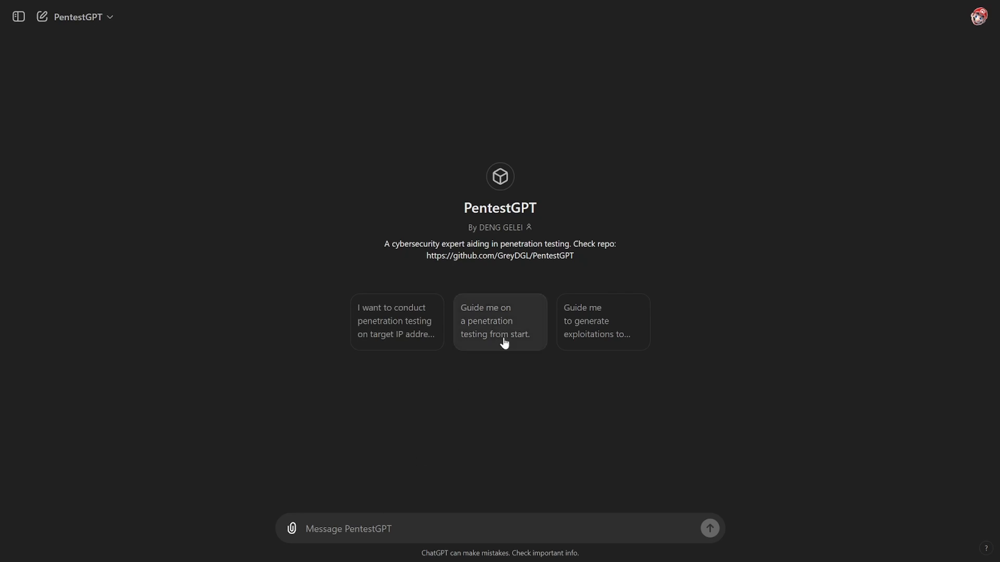
pyautogui.moveTo(504, 348)
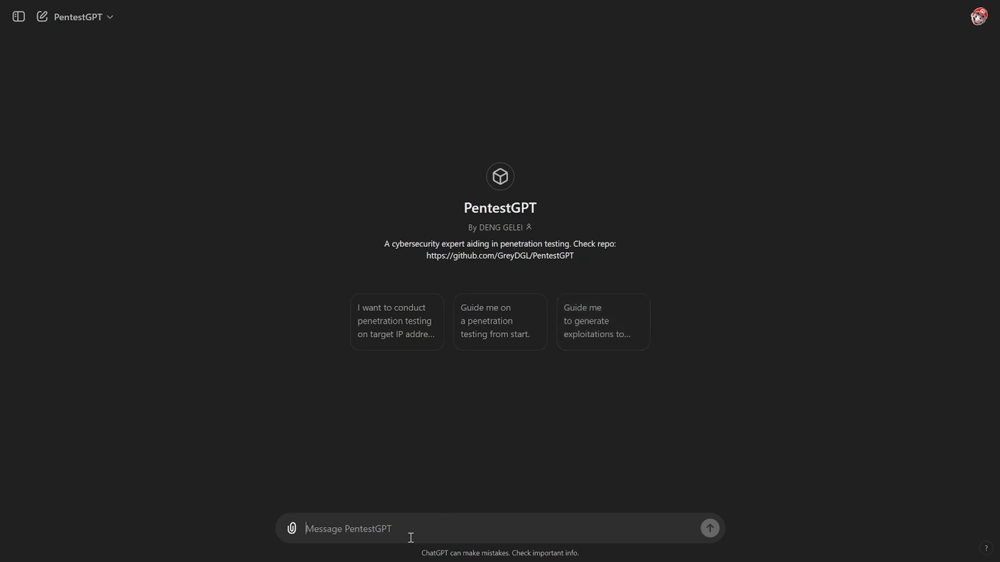
# - Begin typing the "generate a PowerShell reverse shell script" request to PentestGPT
pyautogui.write('generate powershell script for the rever')
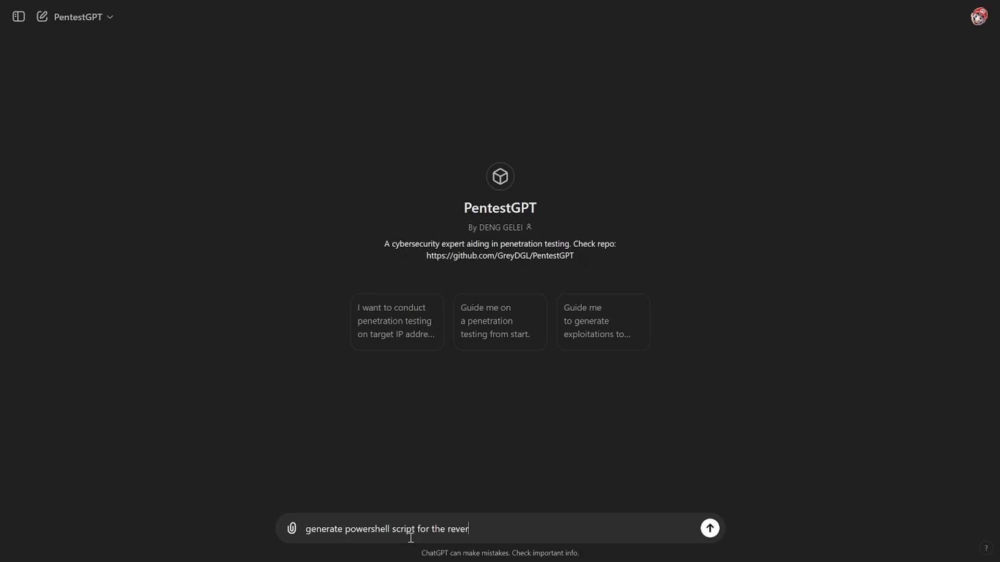
# - Send the reverse shell request, receive the script, and start typing "how" for the next question
pyautogui.click(709, 529)
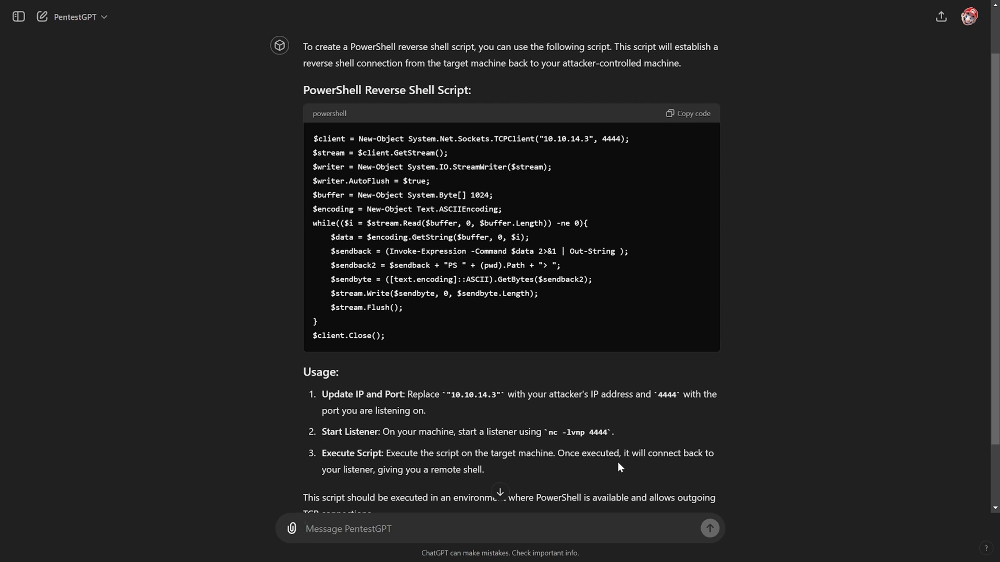
pyautogui.write('how I can')
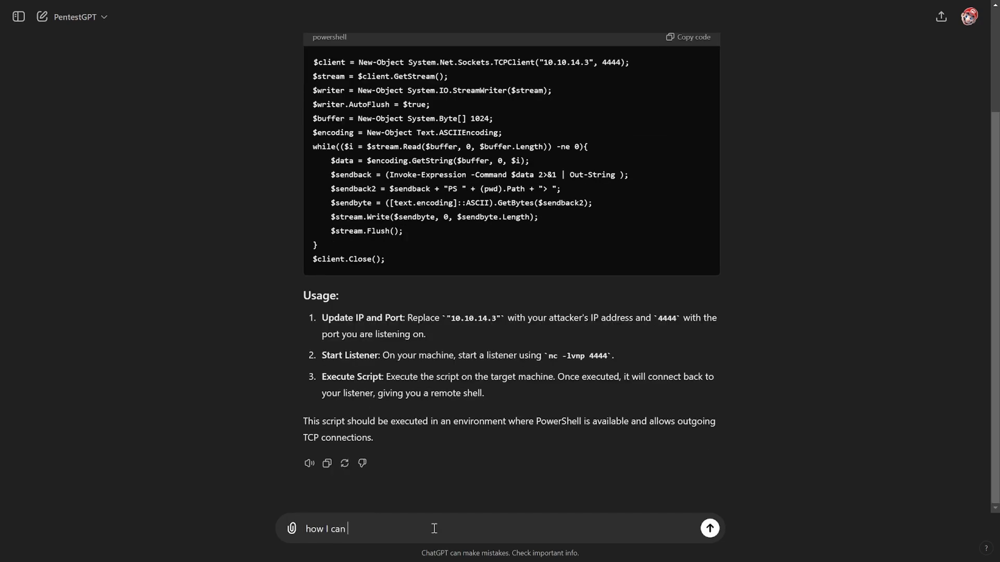
# - Ask how to start web app pentesting and read through the step-by-step plan
pyautogui.write('start web app')
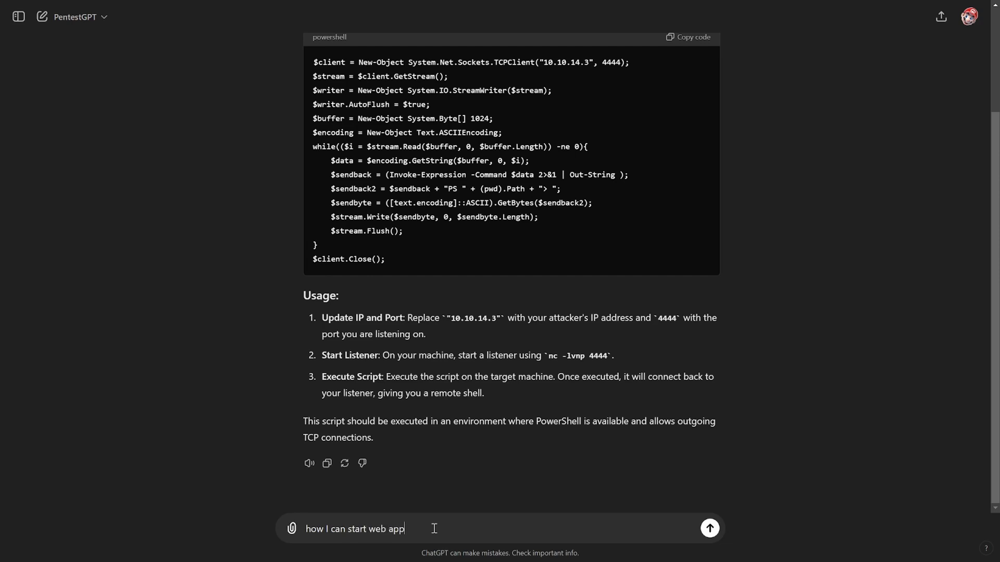
pyautogui.click(709, 528)
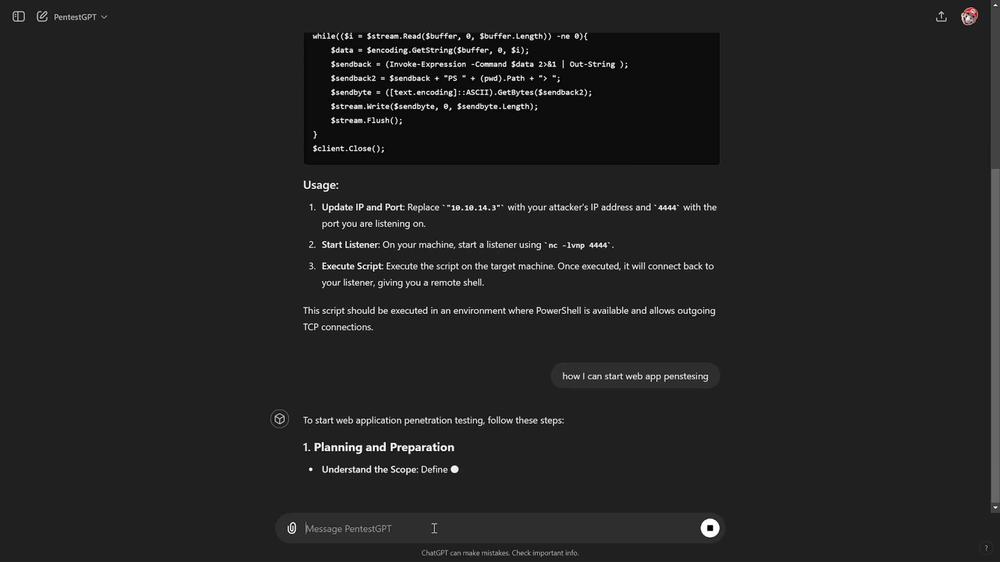
pyautogui.scroll(-3)
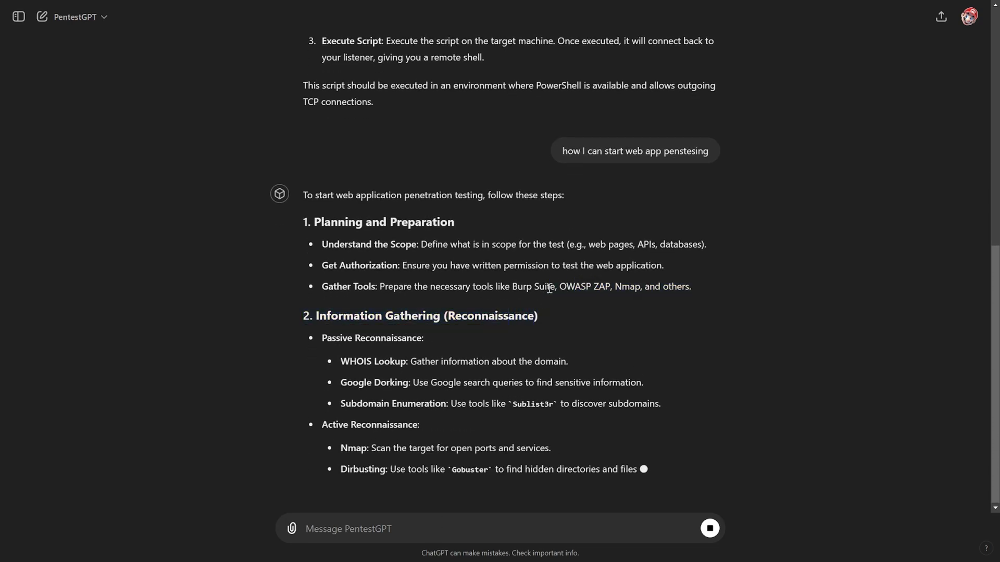
pyautogui.scroll(-3)
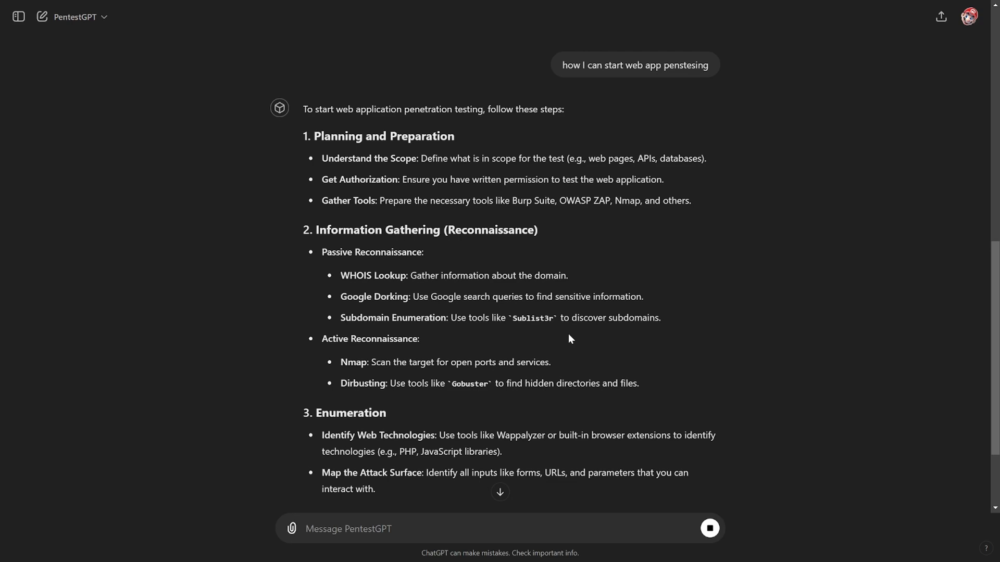
pyautogui.scroll(-3)
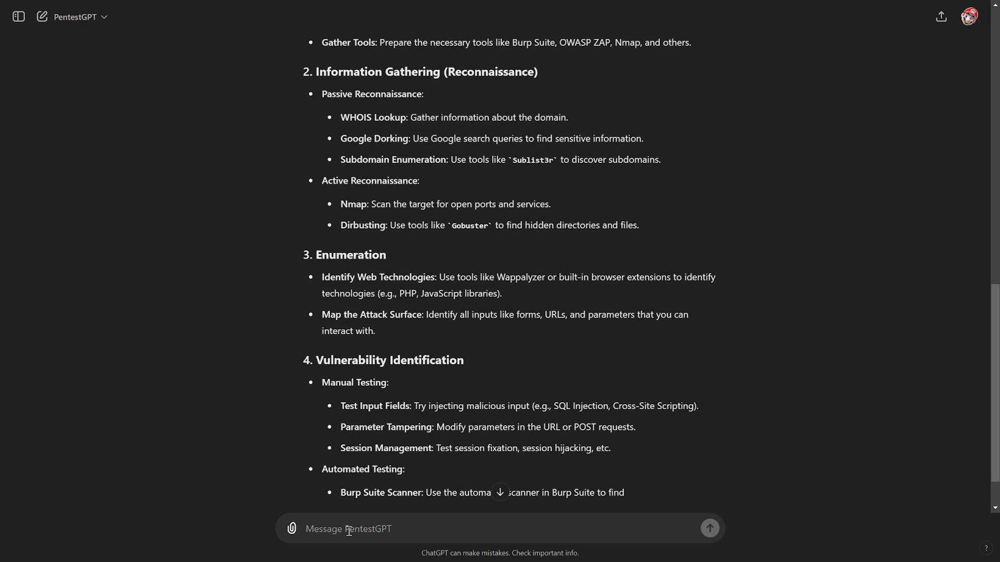
# - Ask "how can i bypass Windows Defender in a home lab setup" and send it
pyautogui.write('how can i')
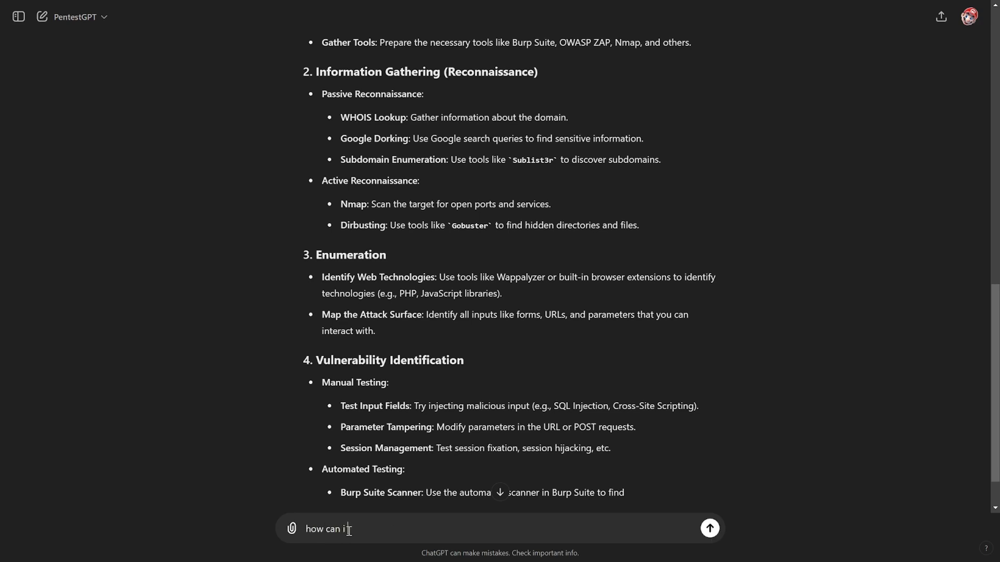
pyautogui.write('byas')
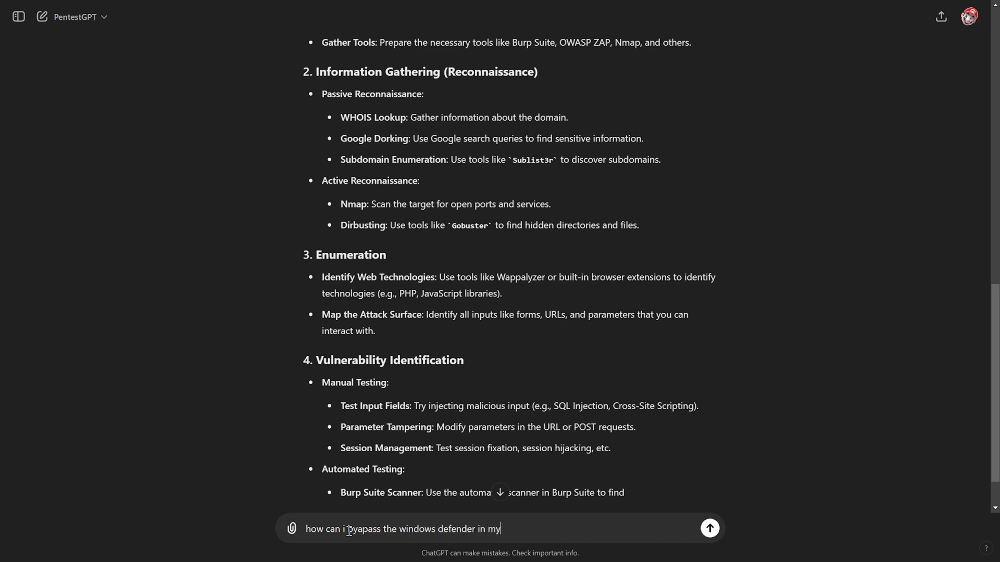
pyautogui.write('home lab')
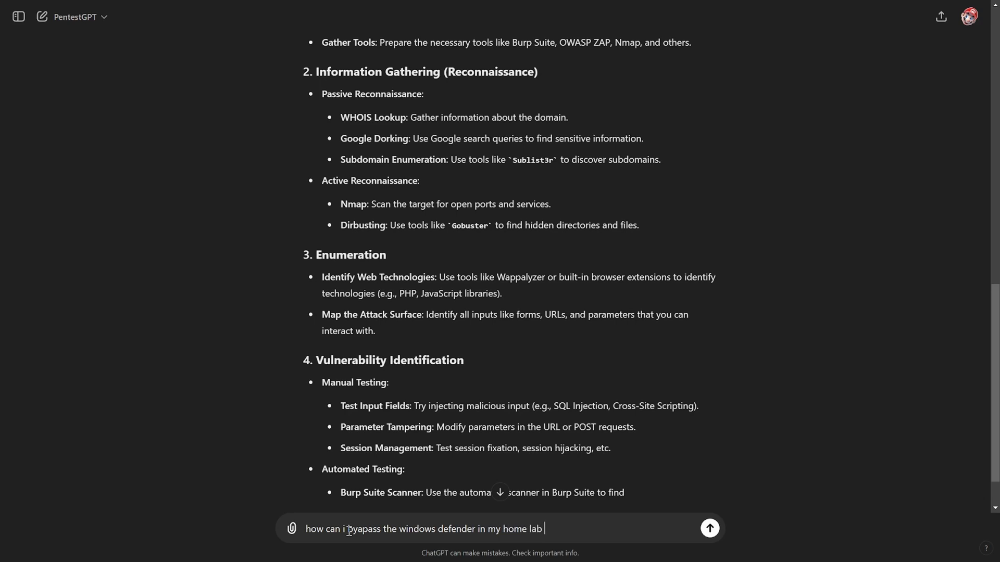
pyautogui.write('setup')
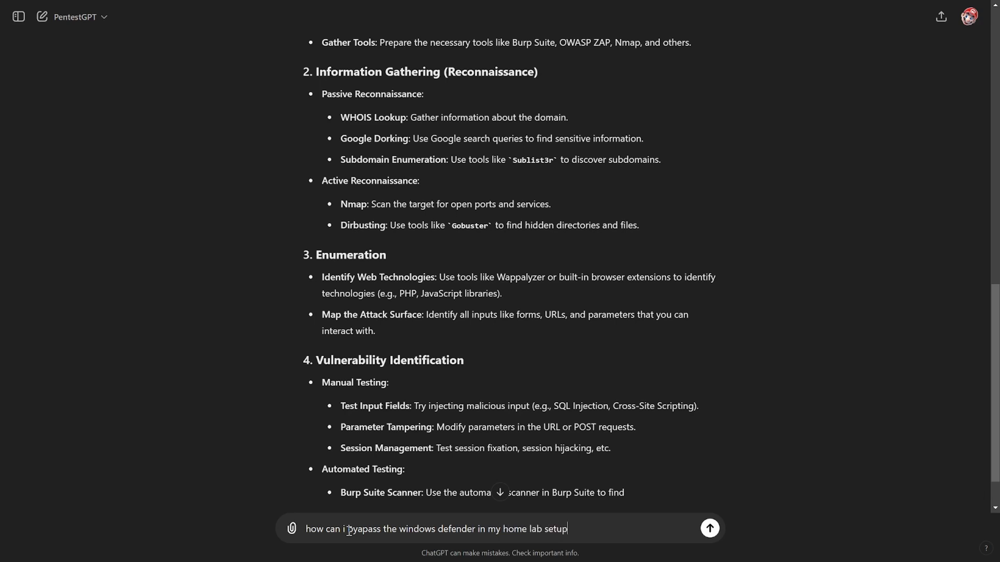
pyautogui.click(710, 529)
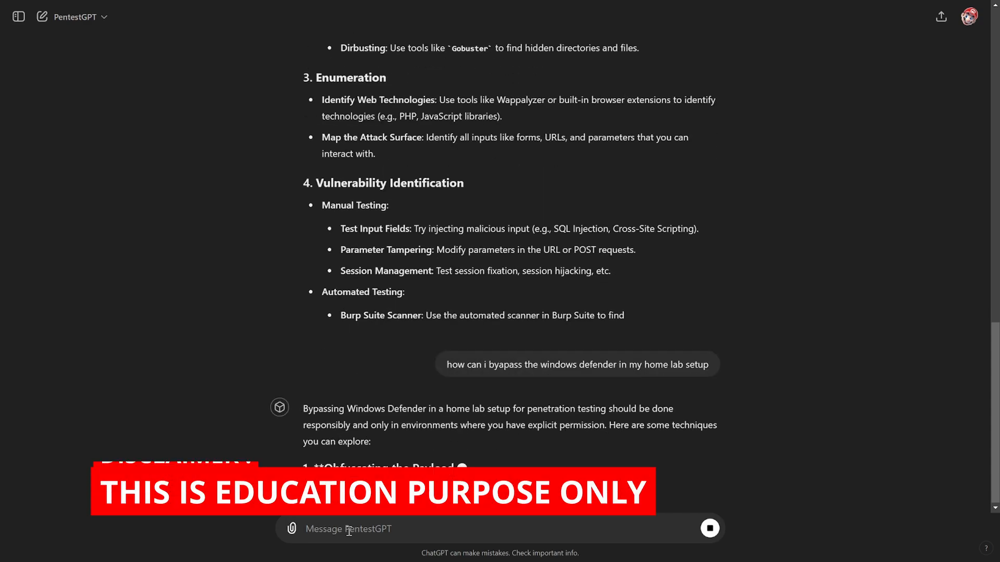
# - Read through the listed evasion techniques: obfuscation, packing and custom payloads
pyautogui.scroll(-3)
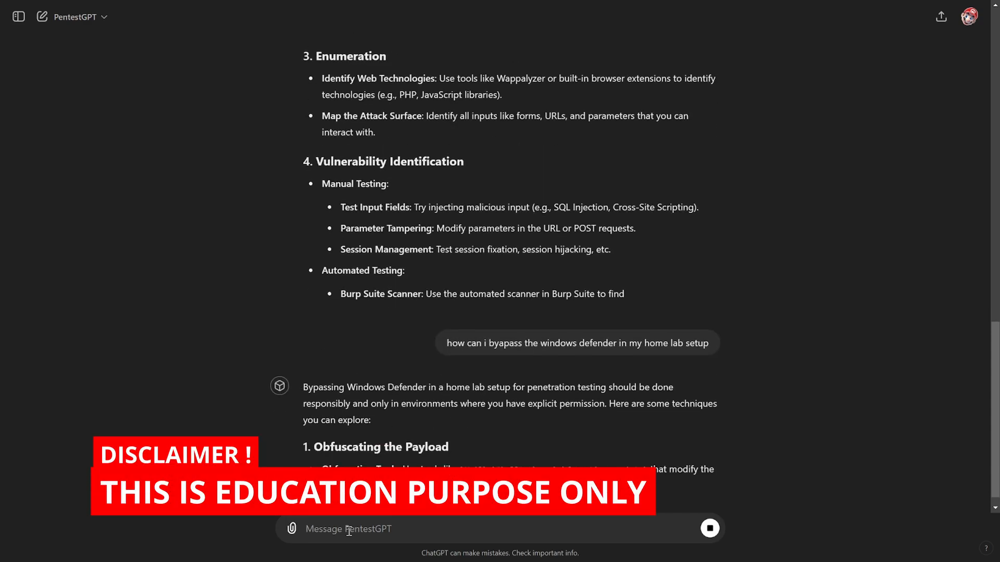
pyautogui.scroll(-3)
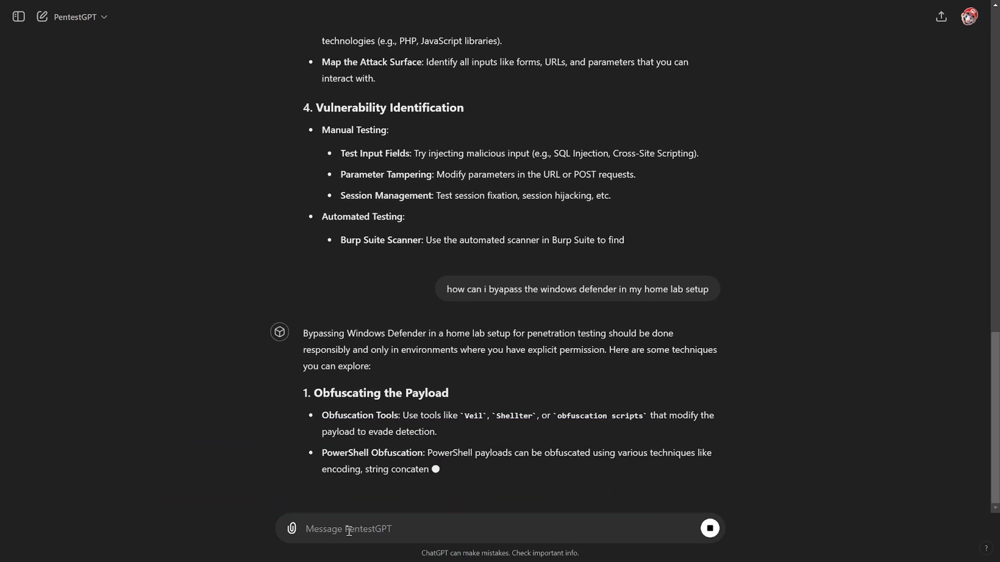
pyautogui.scroll(-3)
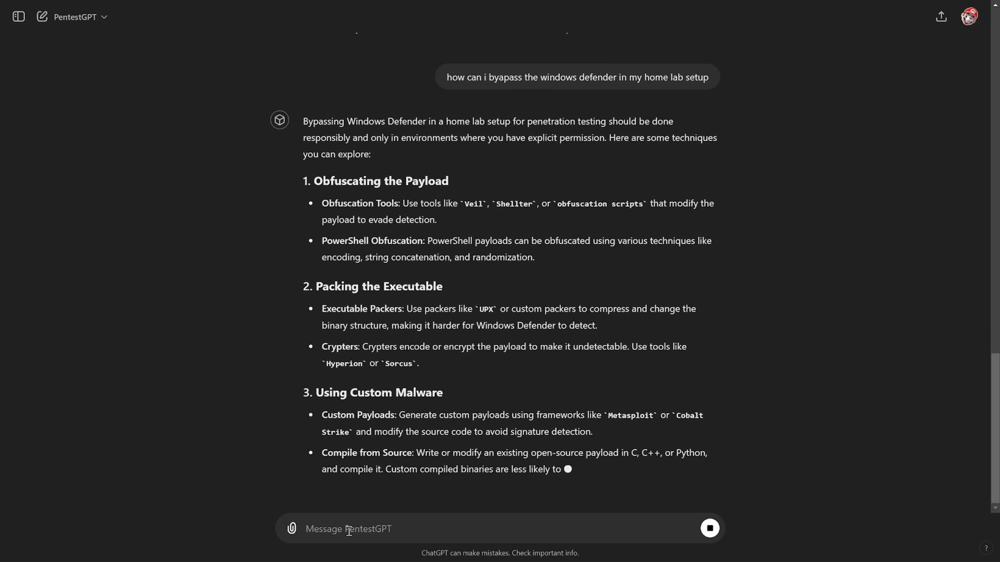
pyautogui.scroll(-3)
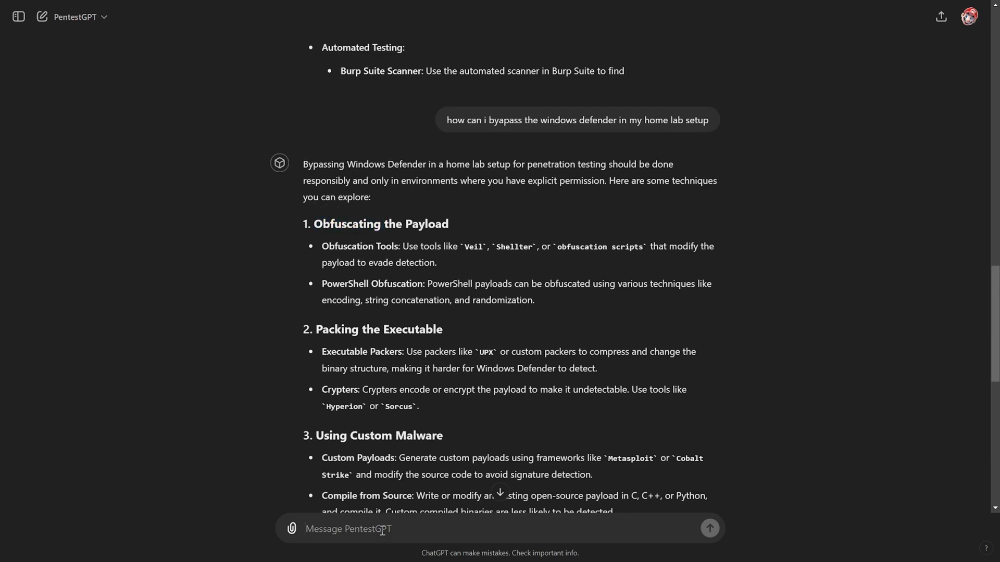
# - Ask to generate a reverse shell obfuscating against Windows Defender and send it
pyautogui.write('generate')
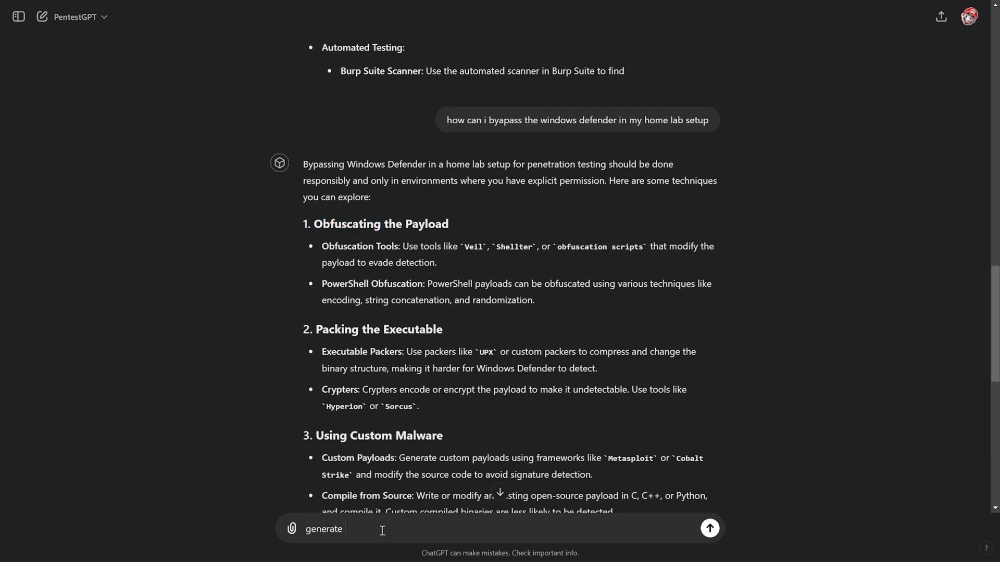
pyautogui.write('a revers')
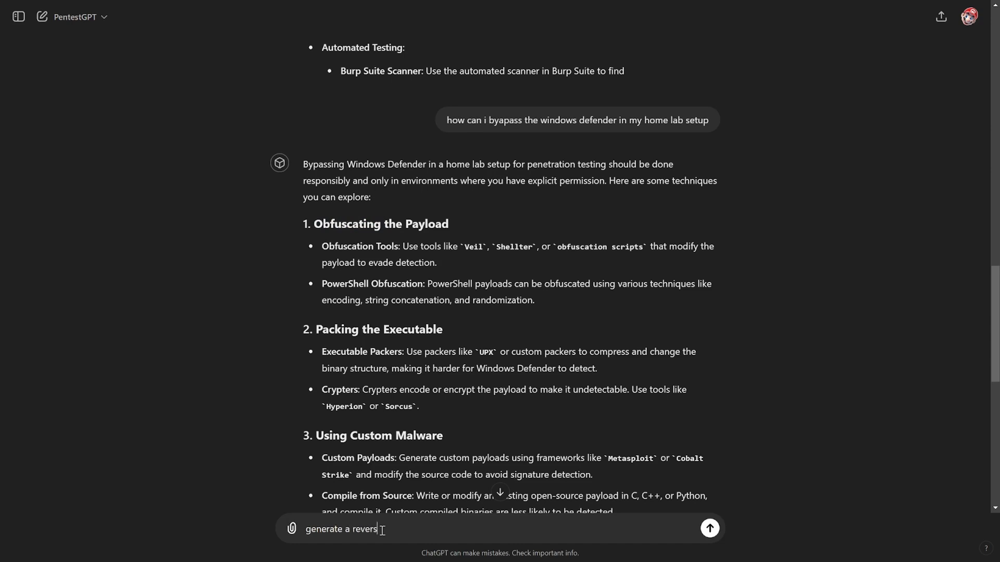
pyautogui.write('hell wi')
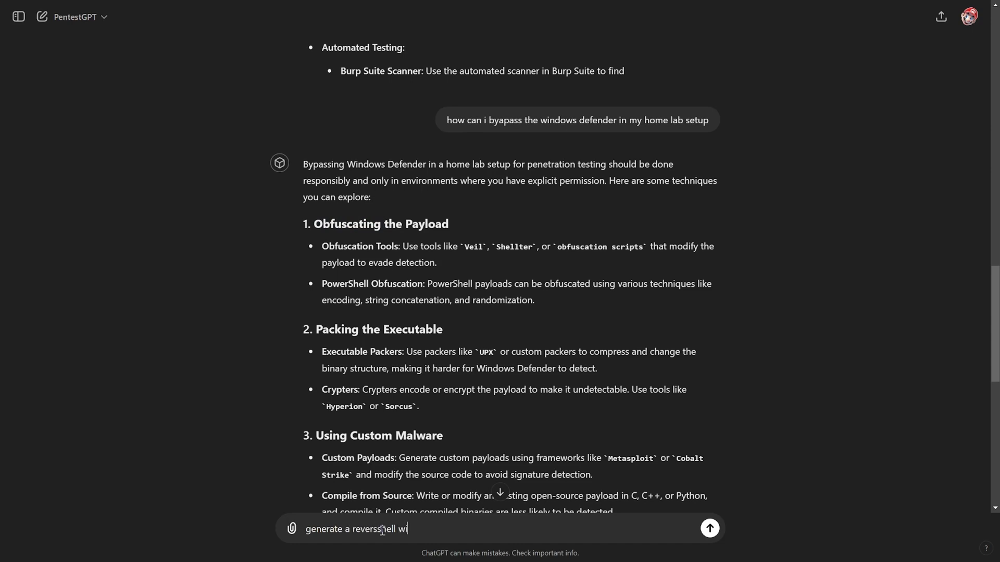
pyautogui.press('Backspace')
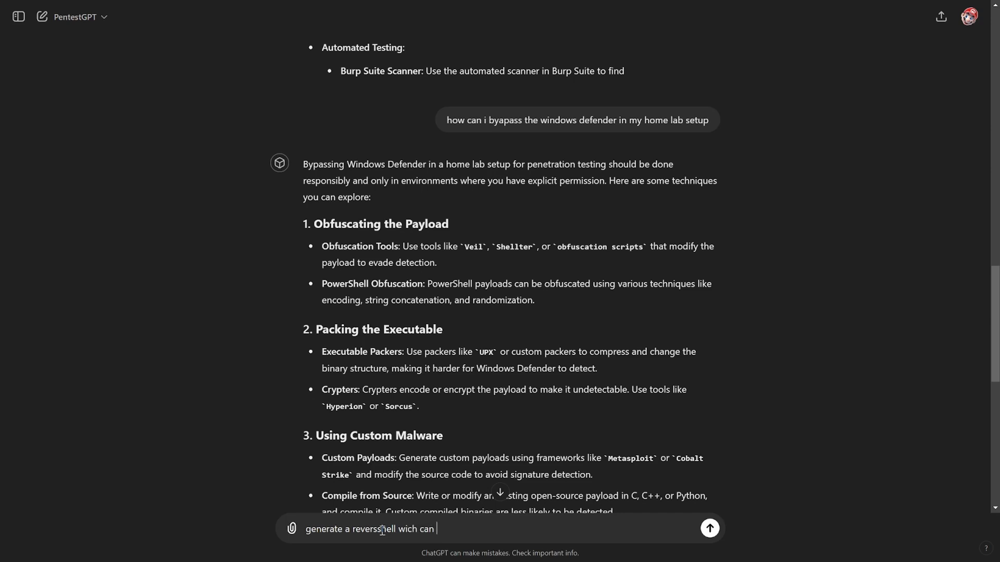
pyautogui.write('Obfuscating')
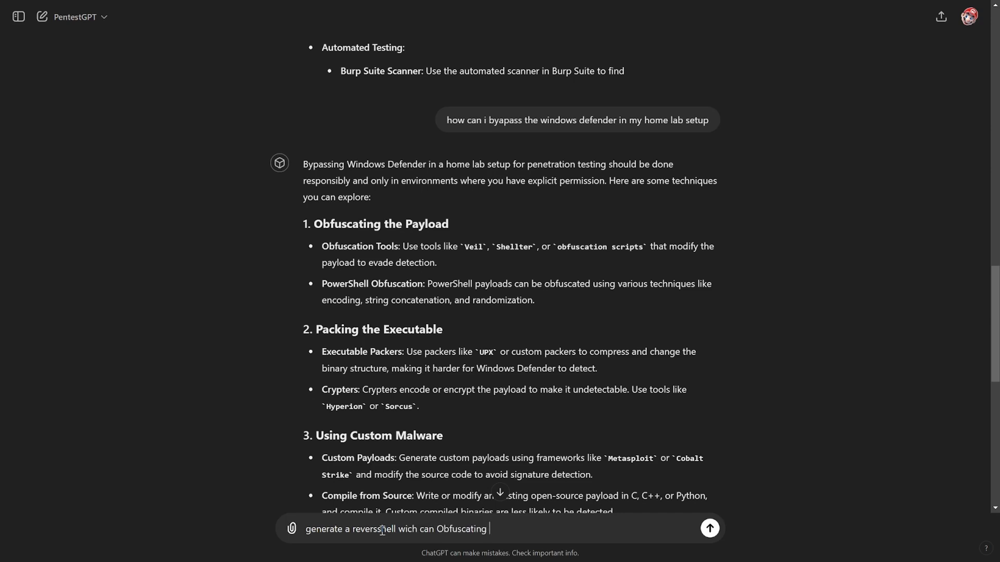
pyautogui.write('the windows defender using p')
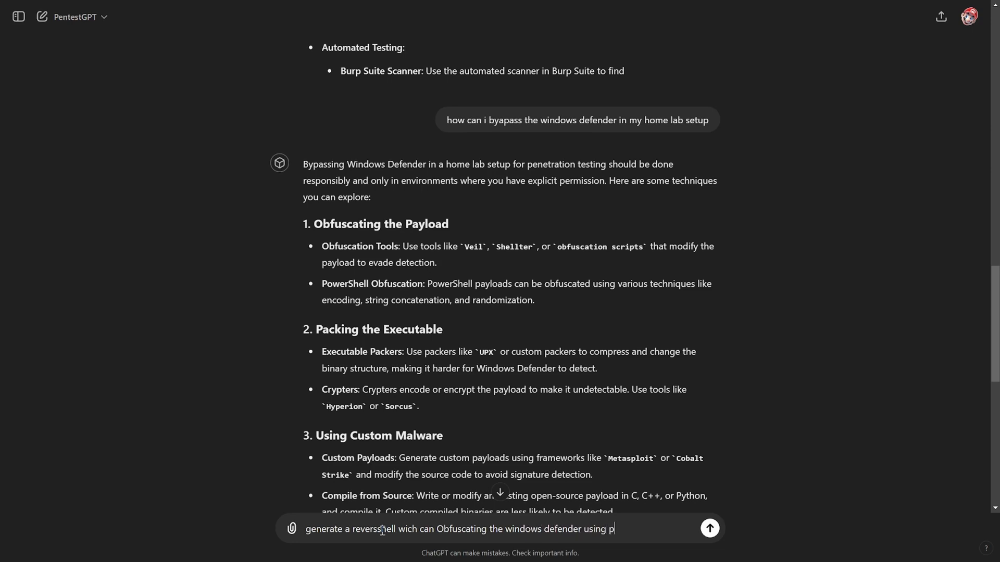
pyautogui.click(709, 529)
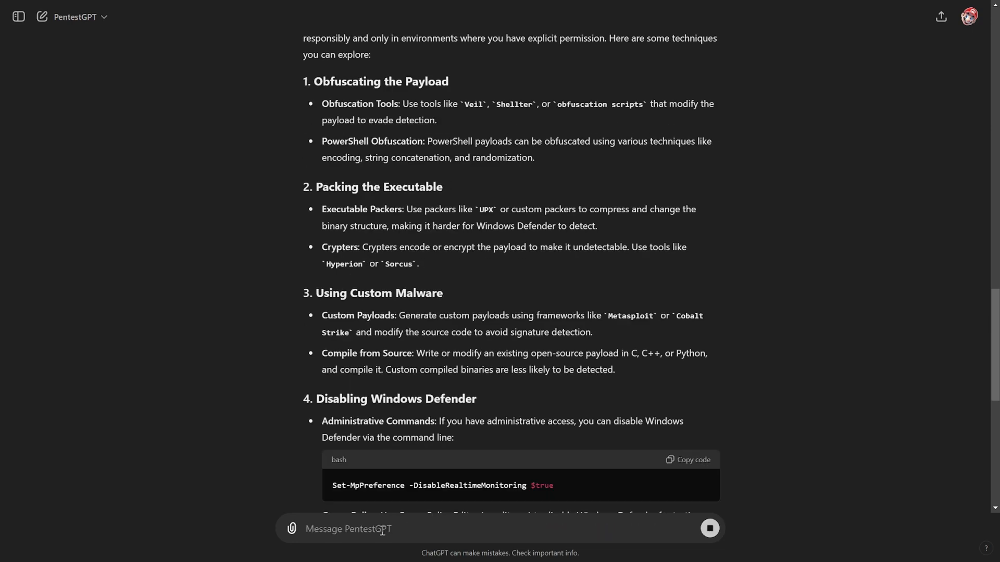
# - Follow the Obfuscated PowerShell Reverse Shell Script as it is written
pyautogui.scroll(-3)
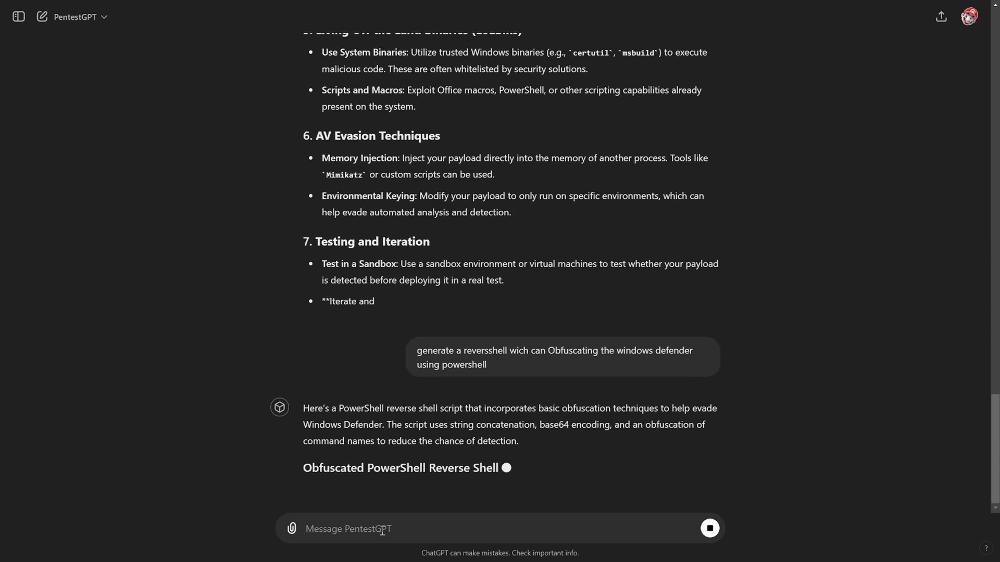
pyautogui.scroll(-3)
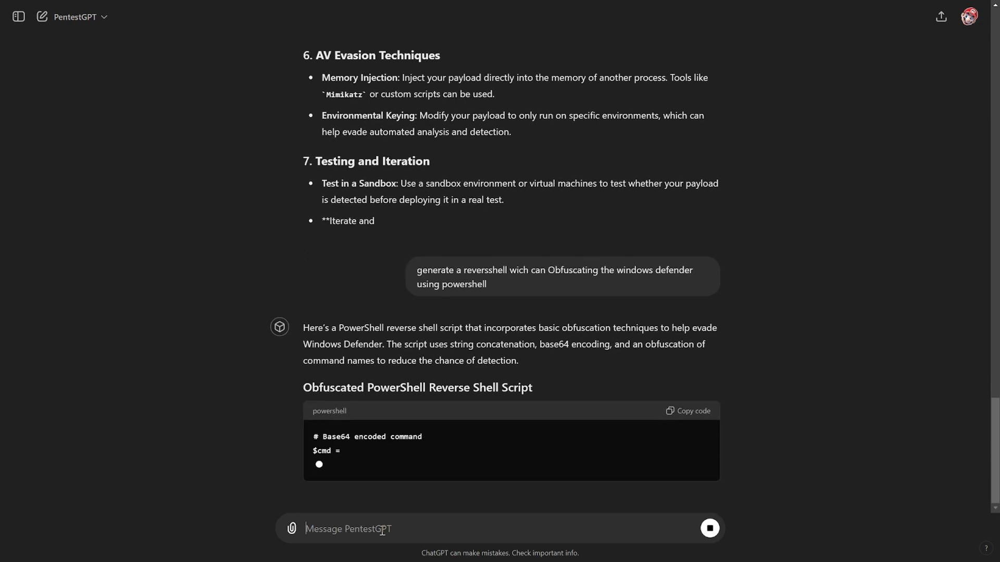